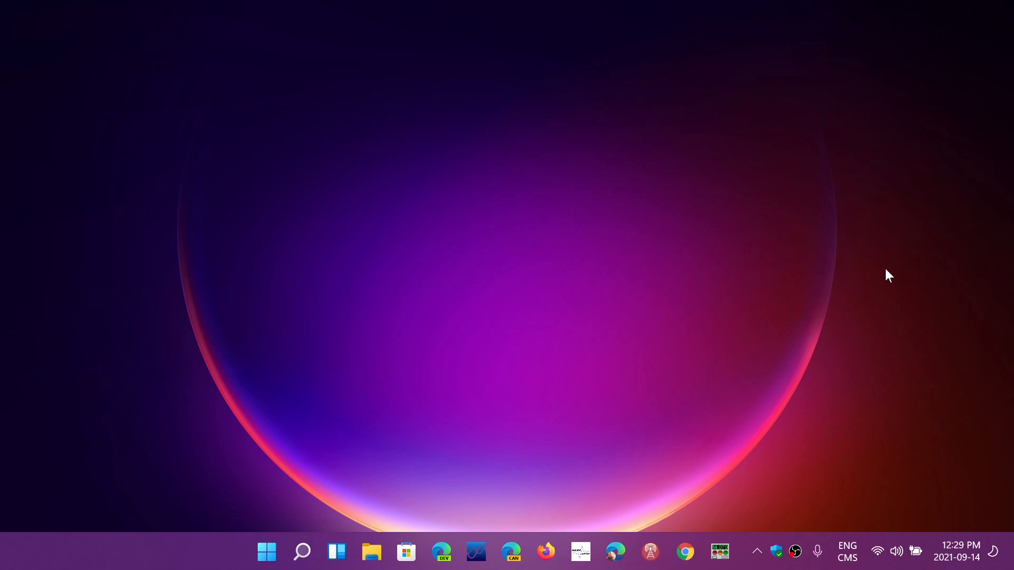
# Launch Google Chrome from the taskbar to the Google home page
pyautogui.click(684, 555)
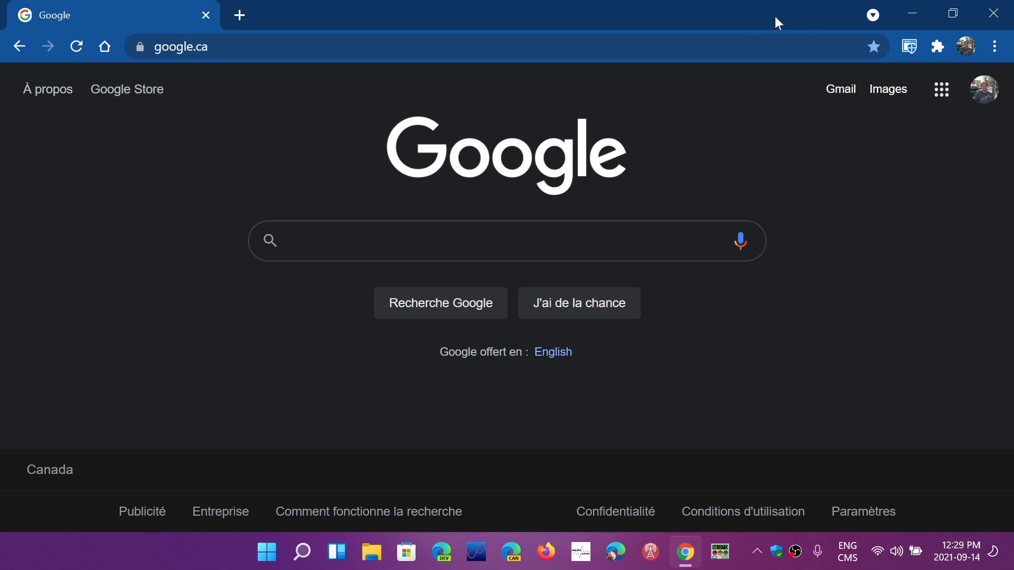
# Open Customize your Chrome profile from Settings to pick red colour and pizza avatar
pyautogui.click(994, 47)
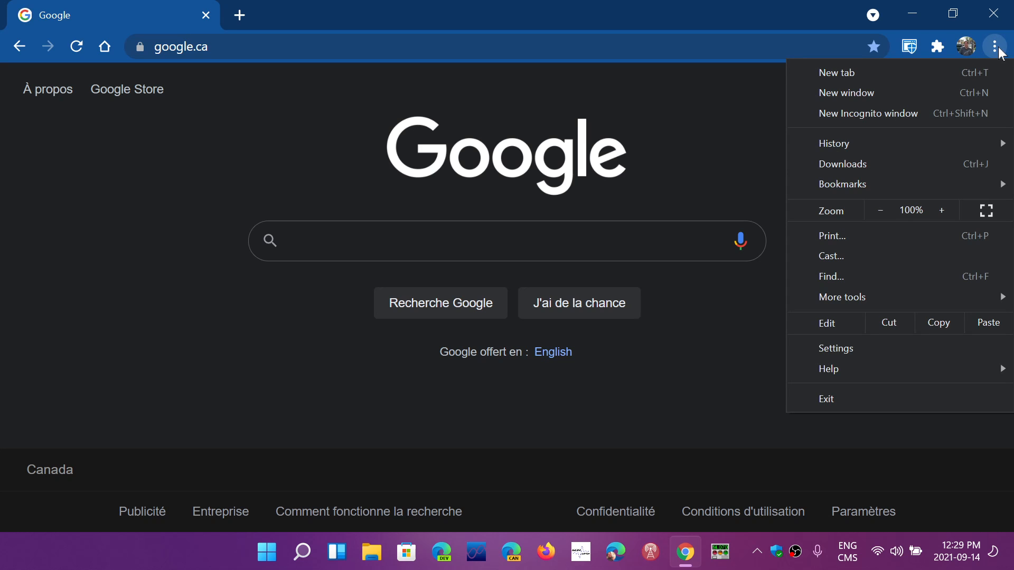
pyautogui.click(835, 348)
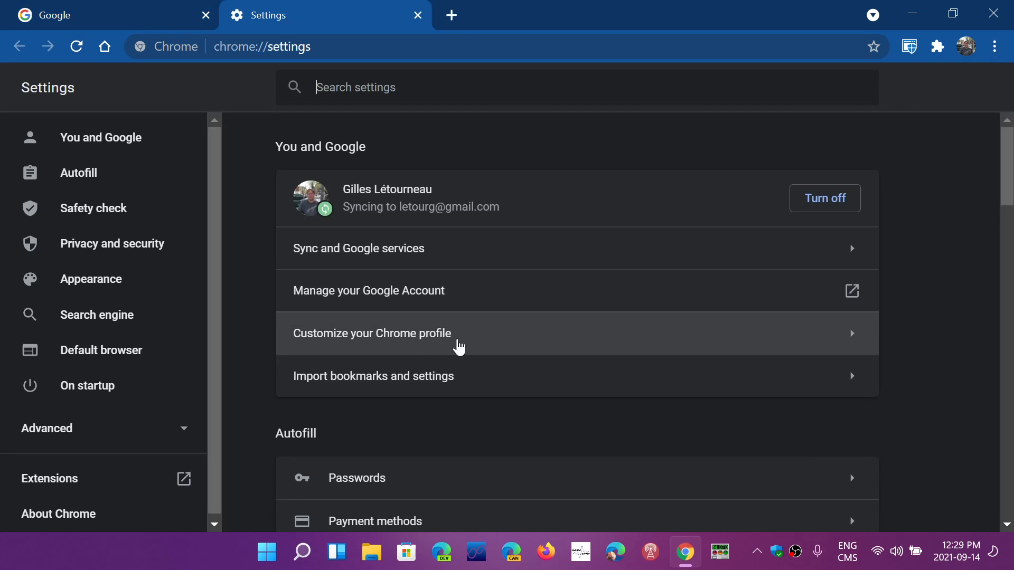
pyautogui.click(372, 333)
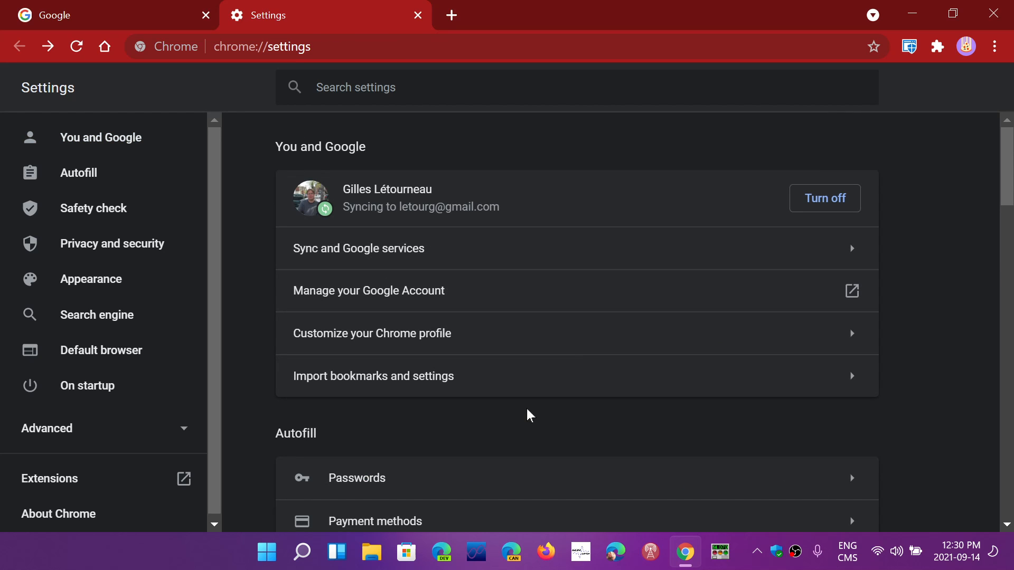
# Load spaceweather.com in the first tab and reopen Chrome Settings
pyautogui.scroll(-3)
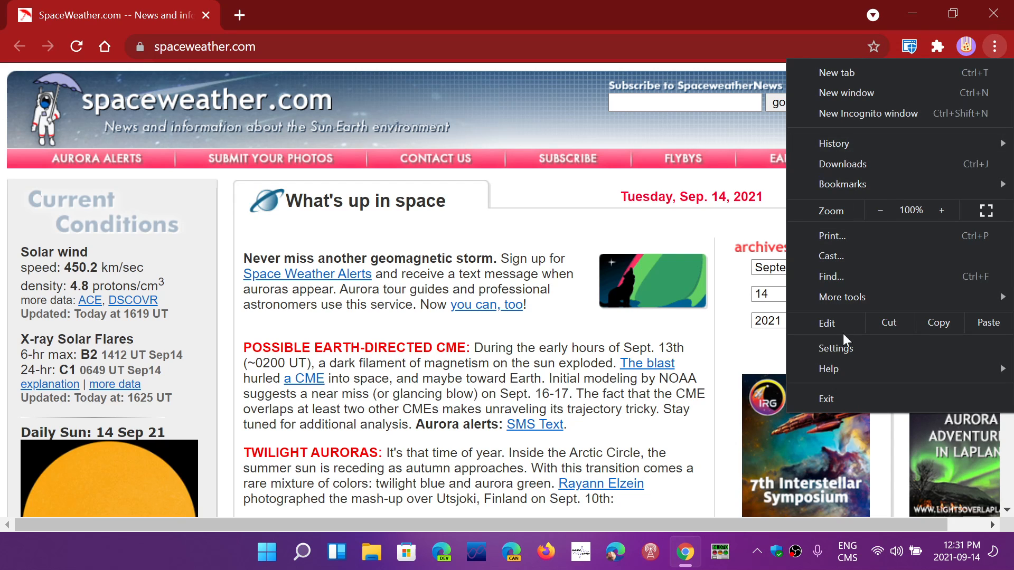
pyautogui.click(835, 348)
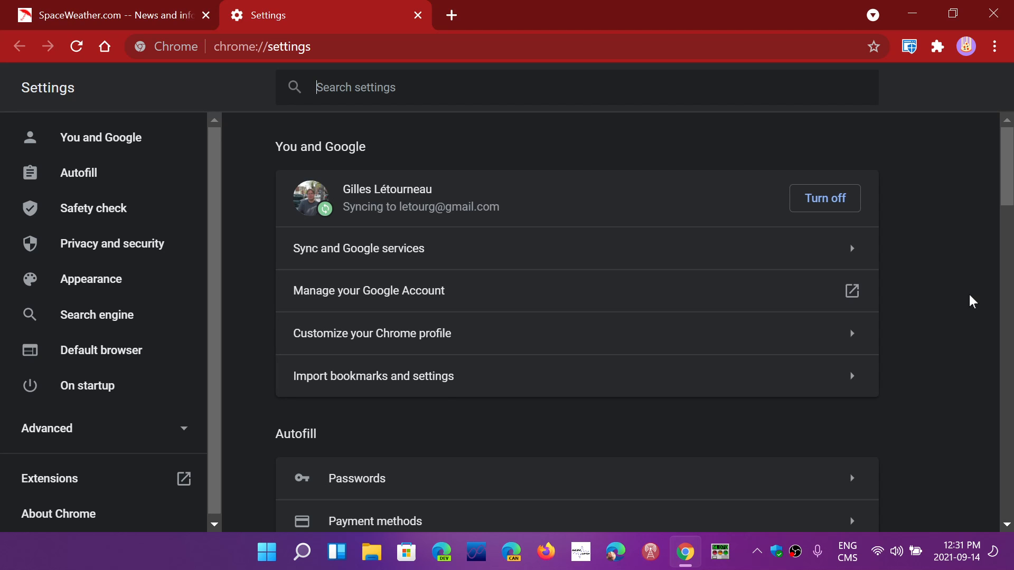